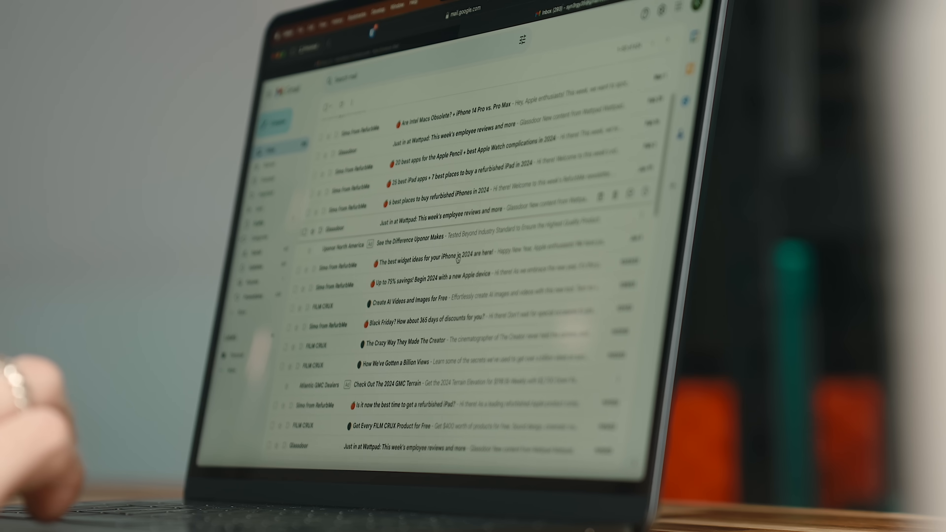
{"action": "scroll", "scroll_direction": "down", "scroll_amount": 3}
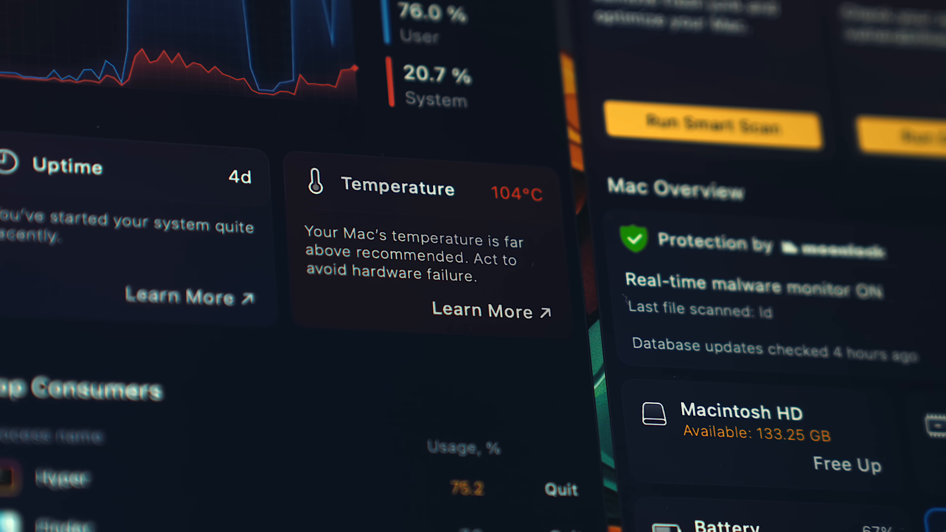
{"action": "scroll", "scroll_direction": "down", "scroll_amount": 3}
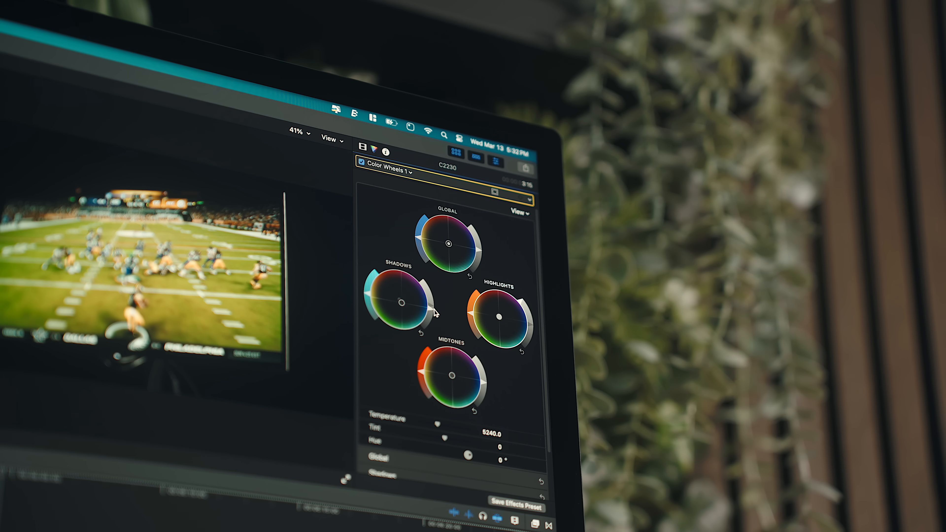
{"action": "left_click", "coordinate": [374, 126]}
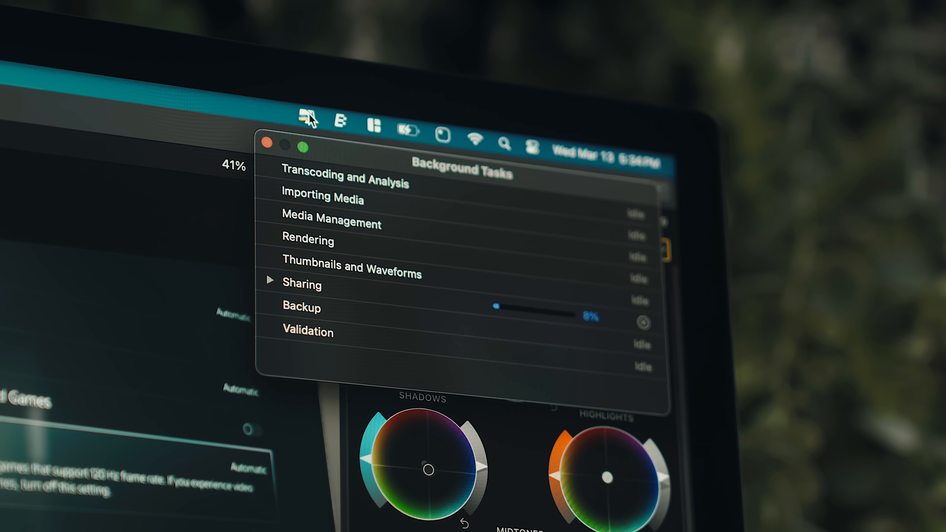
{"action": "mouse_move", "coordinate": [317, 121]}
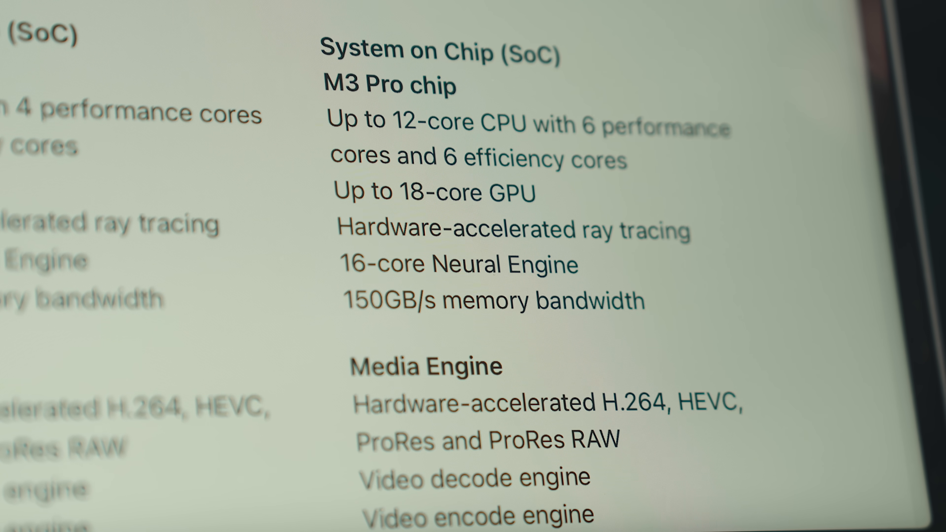
{"action": "scroll", "scroll_direction": "down", "scroll_amount": 3}
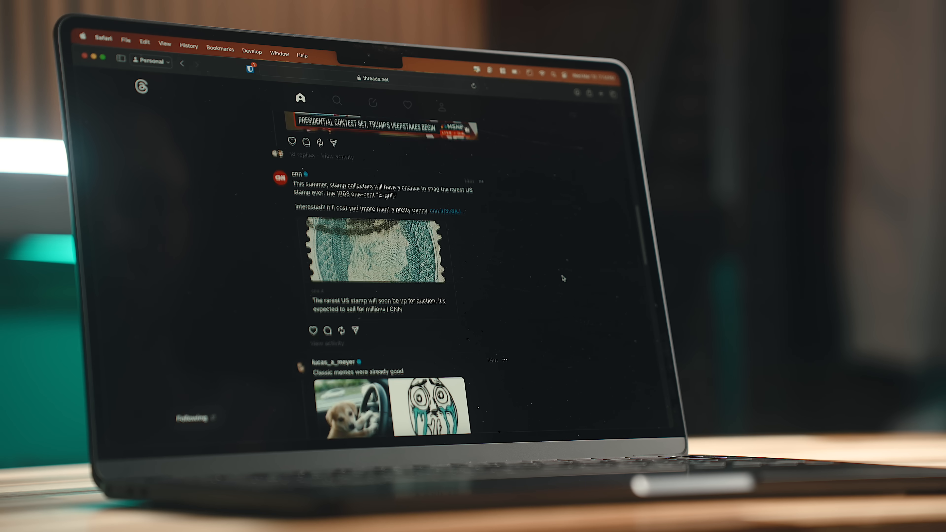
{"action": "scroll", "scroll_direction": "down", "scroll_amount": 3}
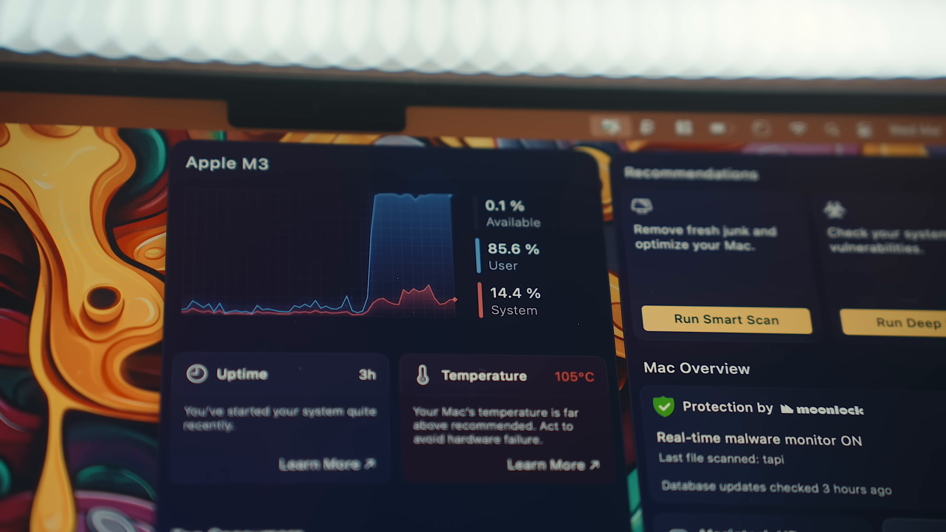
{"action": "scroll", "scroll_direction": "down", "scroll_amount": 3}
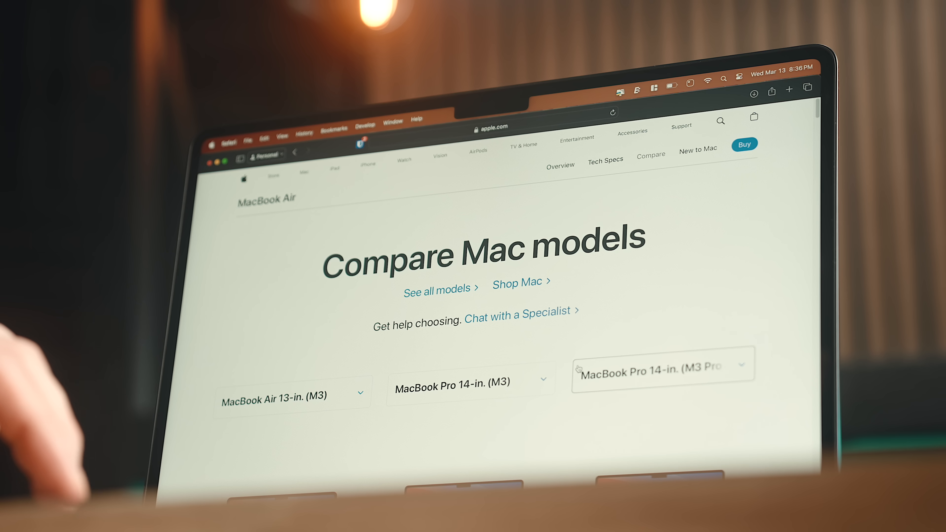
{"action": "scroll", "scroll_direction": "down", "scroll_amount": 3}
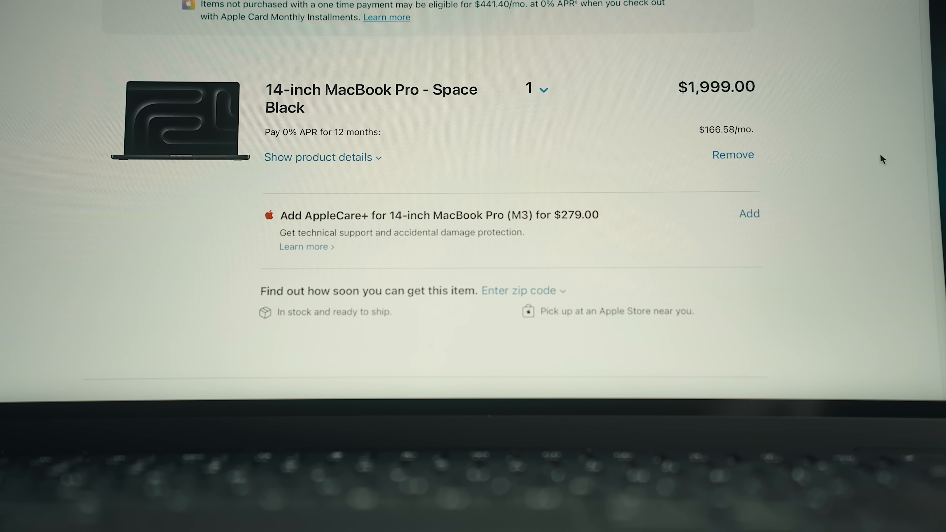
{"action": "scroll", "scroll_direction": "down", "scroll_amount": 3}
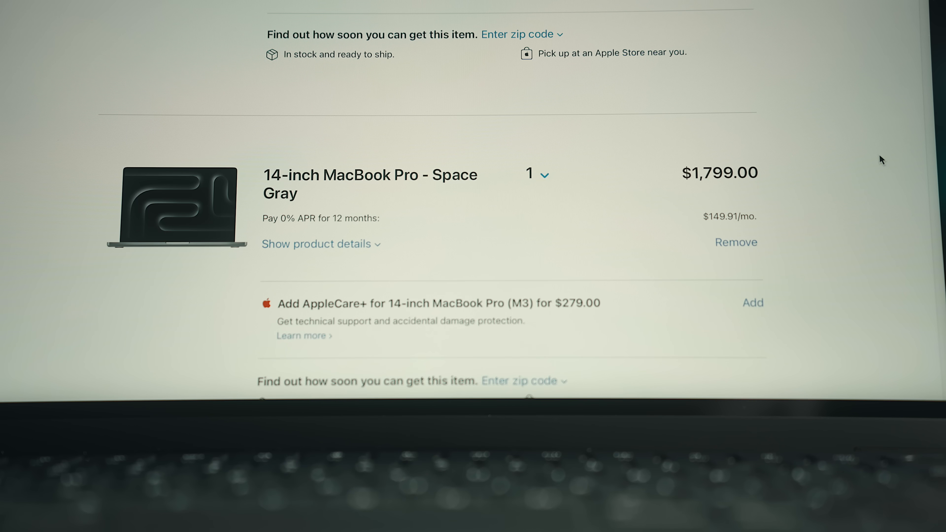